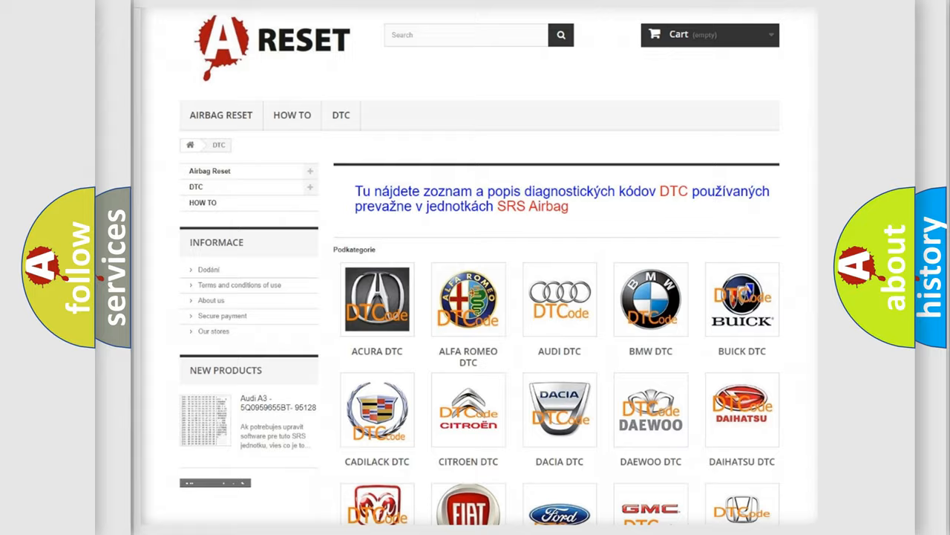
Choose FIAT DTC from the category grid and browse the Fiat code list down to the footer.
scroll("down", 3)
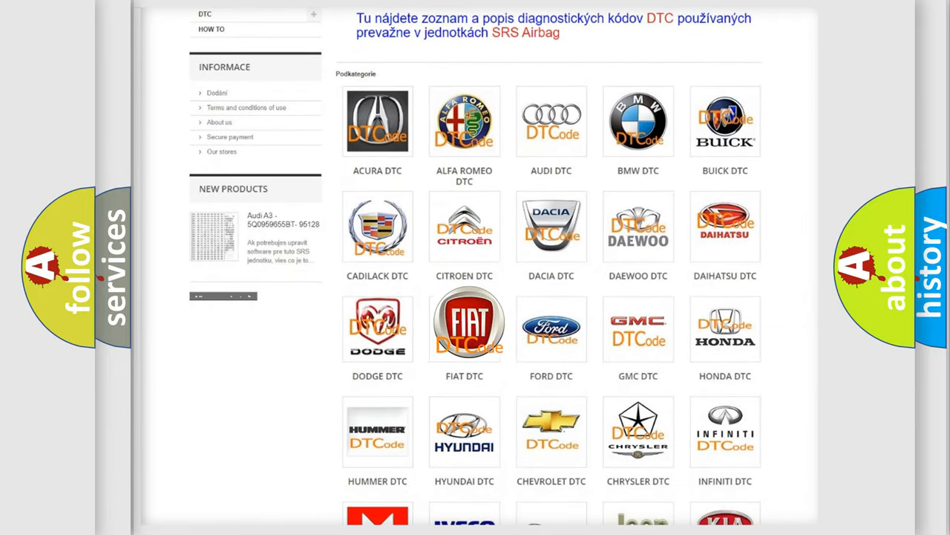
left_click(463, 327)
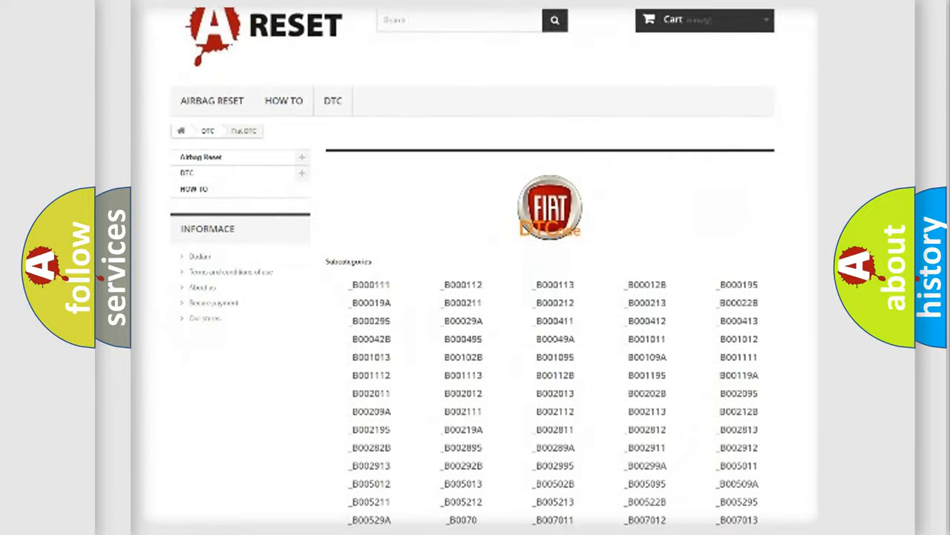
scroll("down", 3)
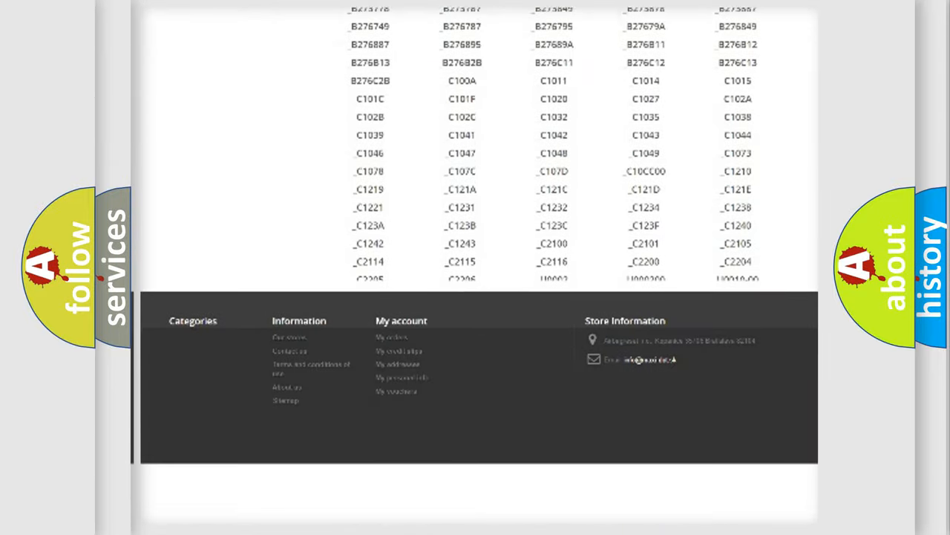
scroll("down", 3)
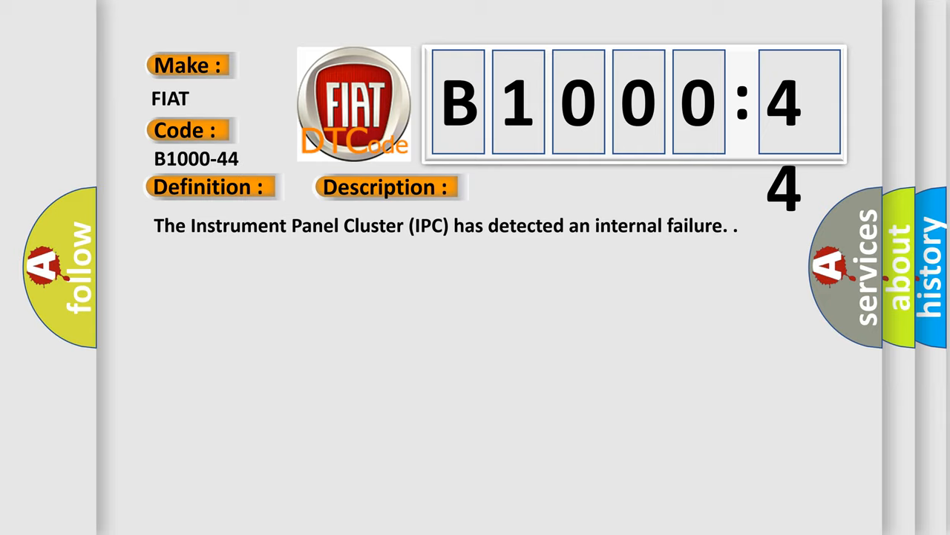
Reveal the Description and Cause entries for B1000-44, showing the Data Memory Failure text.
left_click(544, 187)
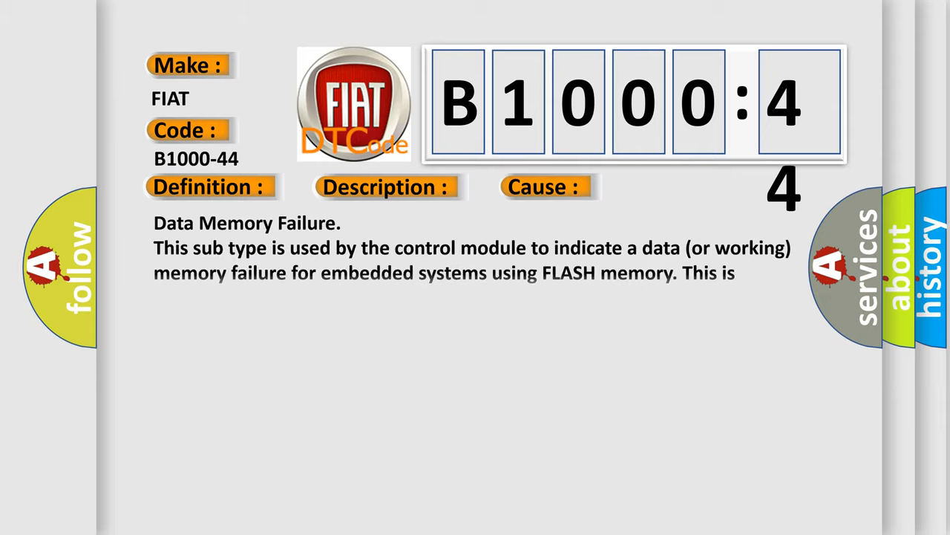